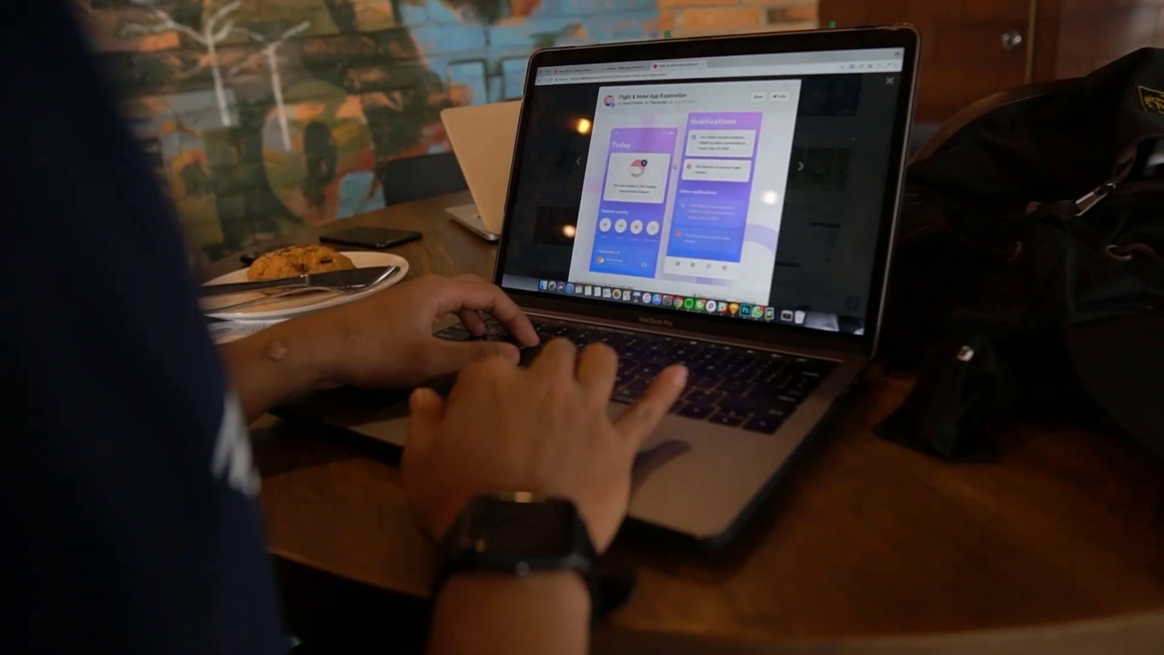
{"action": "scroll", "scroll_direction": "down", "scroll_amount": 3}
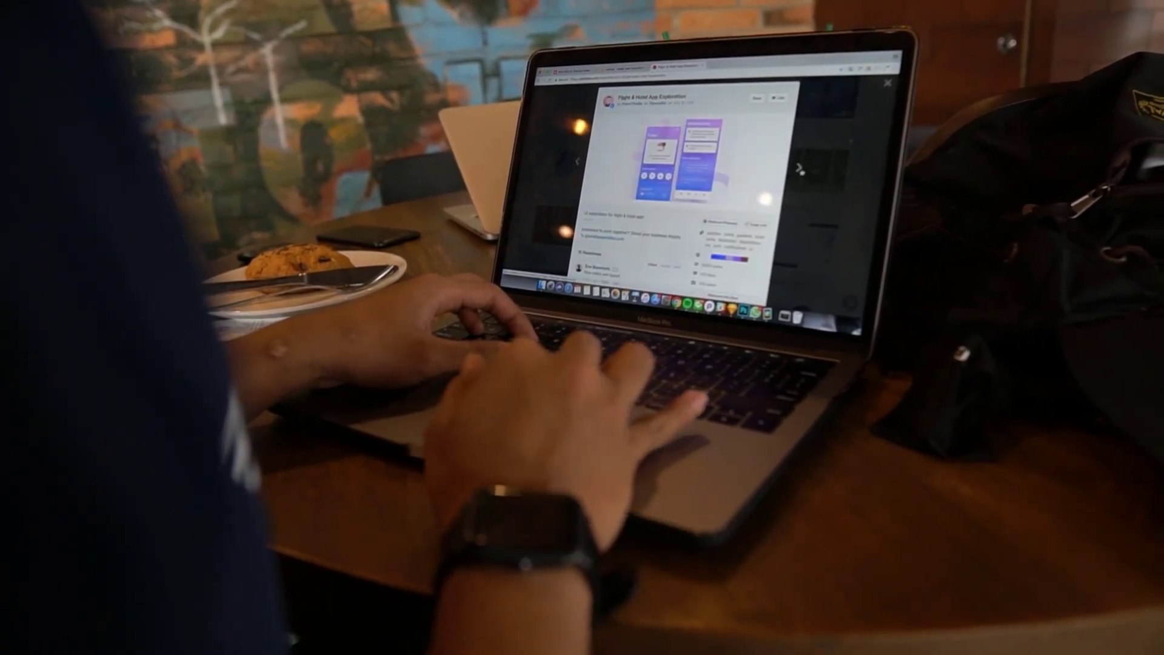